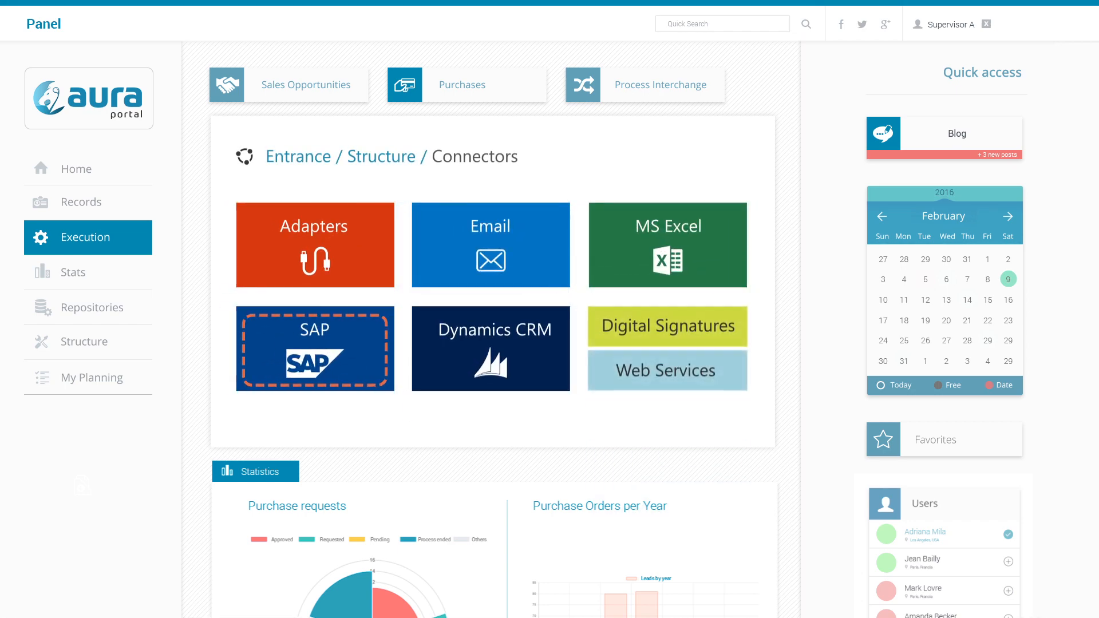
Open the SAP connector from the Connectors list under Execution
left_click(314, 348)
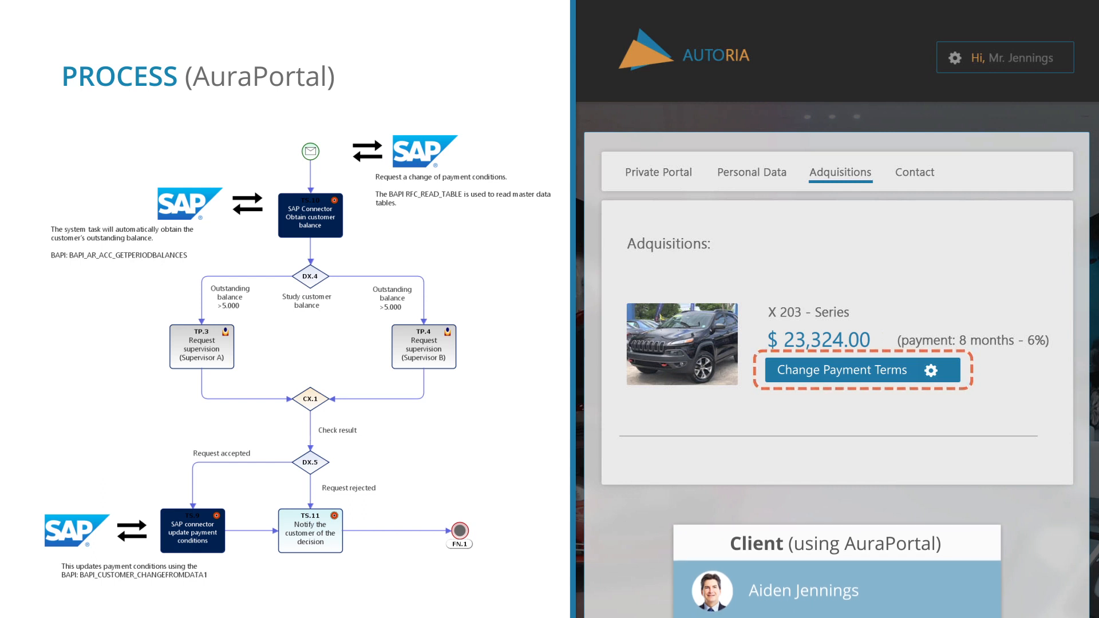
mouse_move(786, 414)
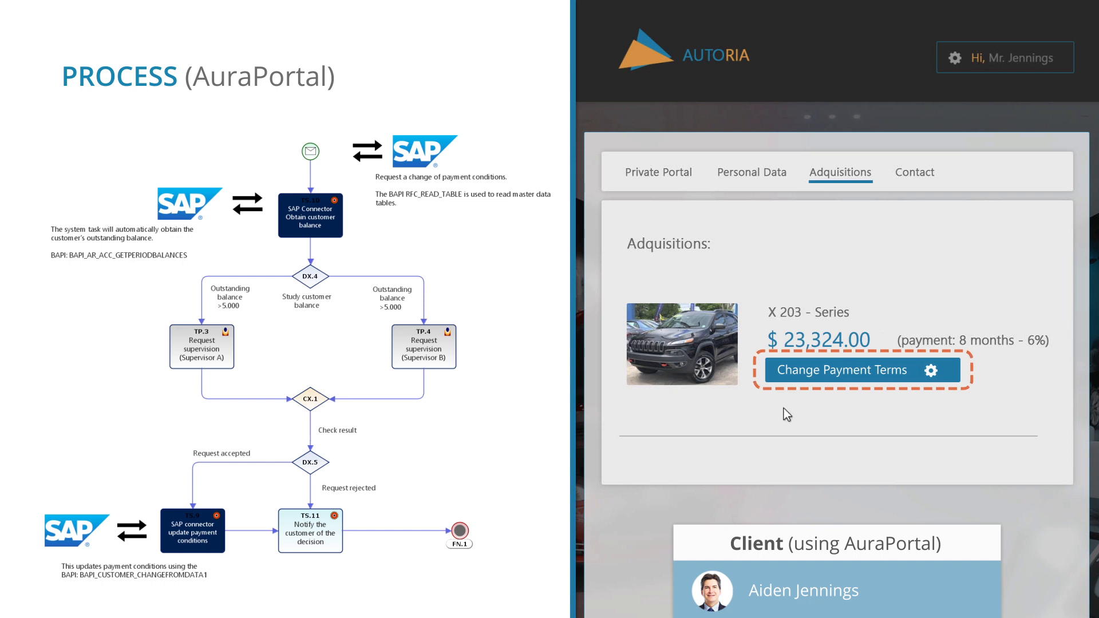
Start a Change Payment Terms request for the X 203 - Series purchase on Adquisitions
left_click(840, 370)
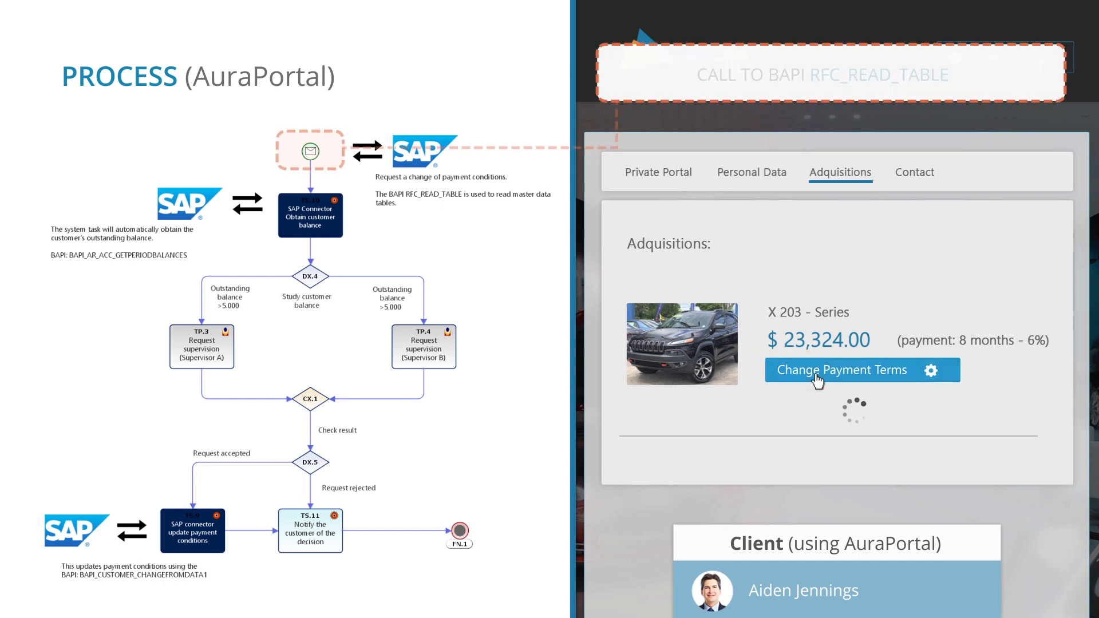
Choose 18-month payment terms and save changes to send the request
left_click(842, 370)
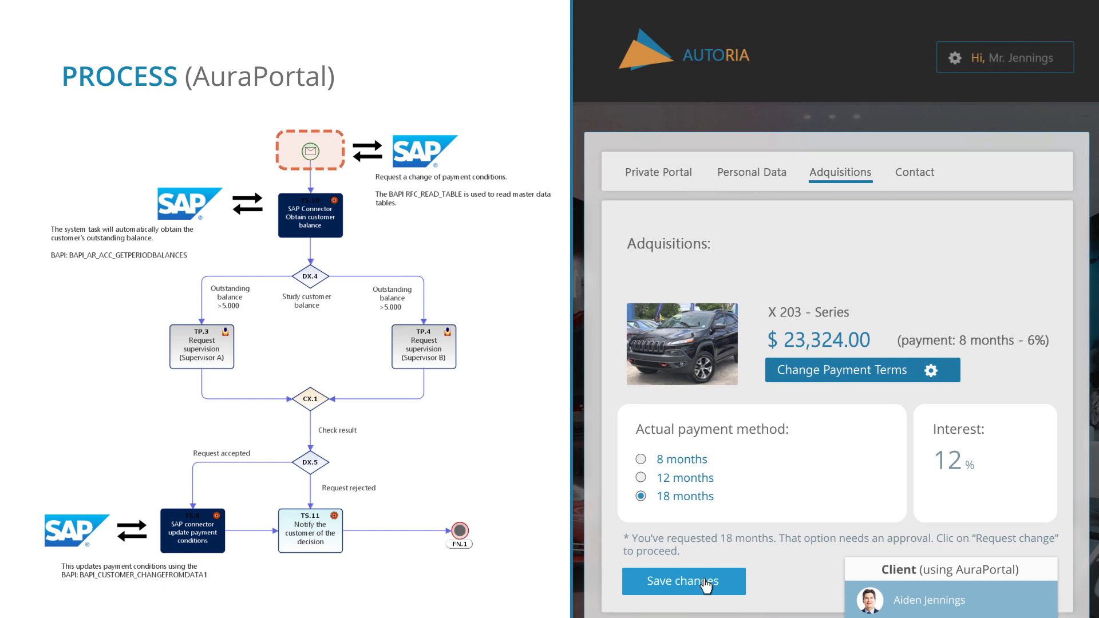
left_click(684, 582)
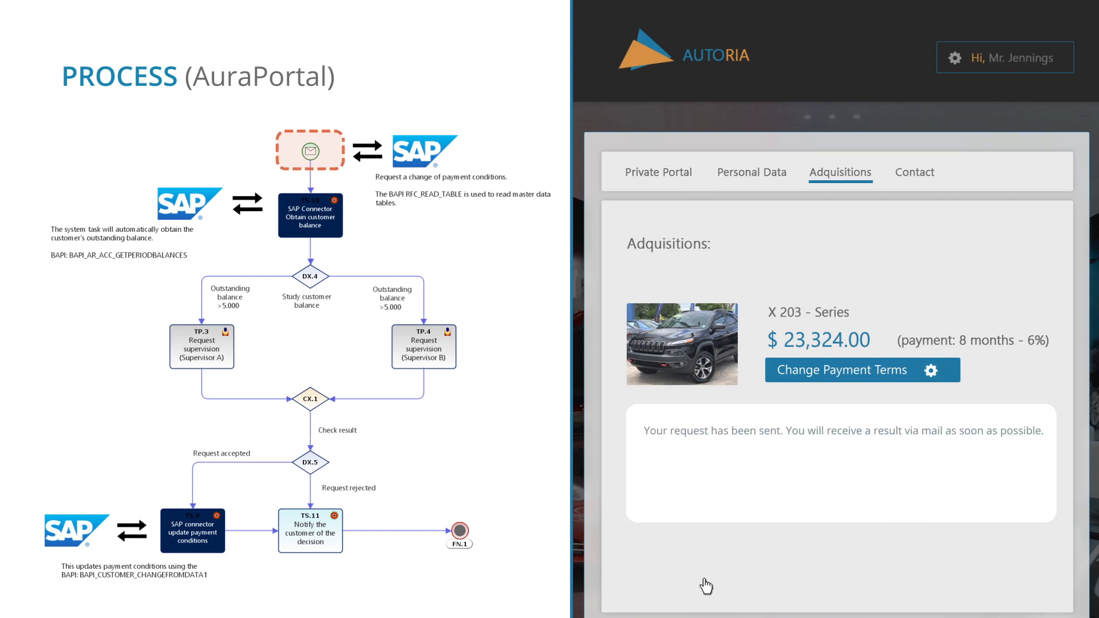